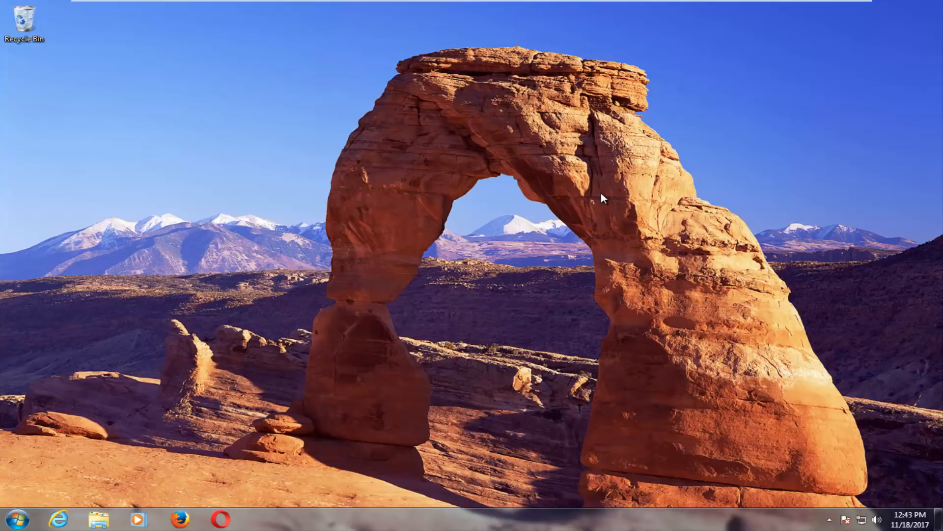
mouse_move(34, 460)
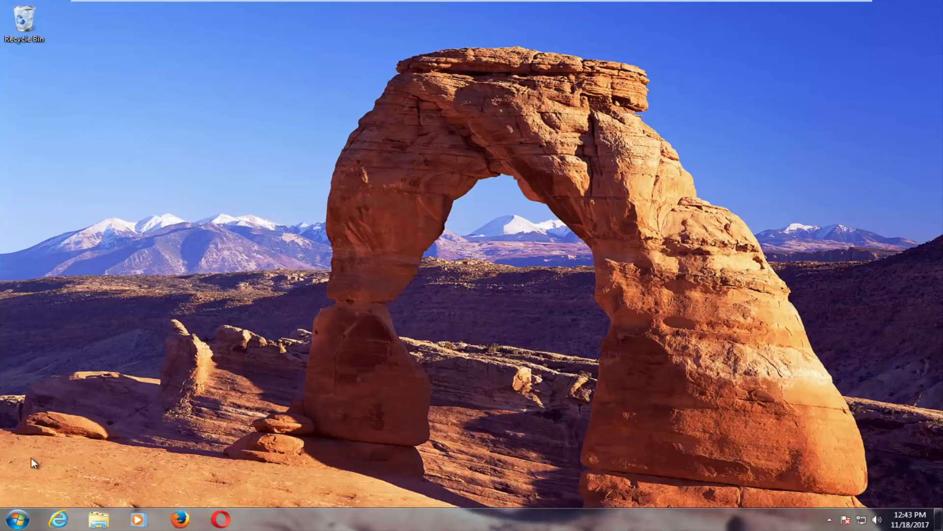
Search 'control panel' from the Start menu and launch Control Panel.
click(13, 519)
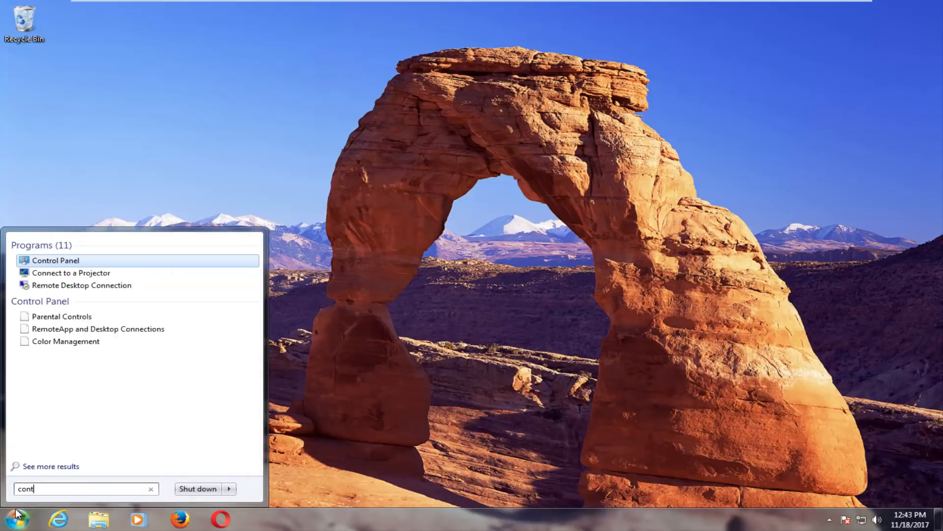
text(rol panel)
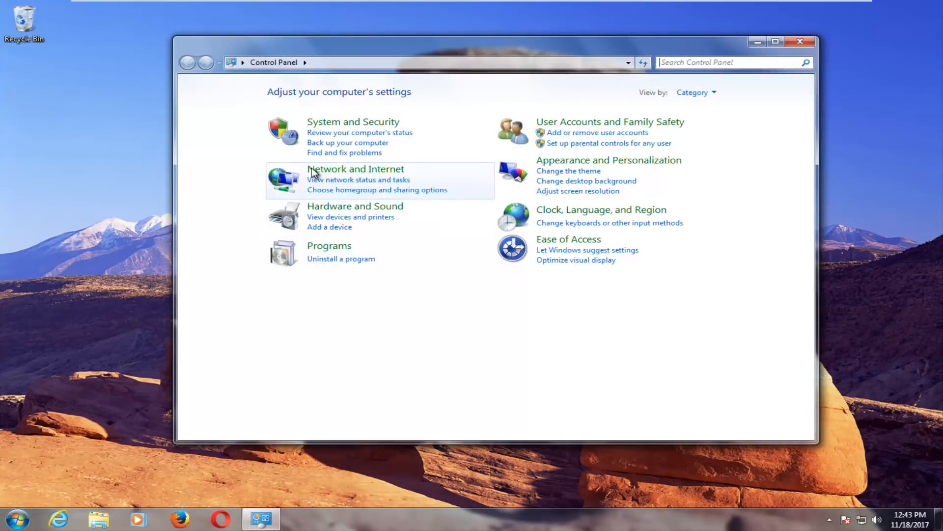
mouse_move(647, 99)
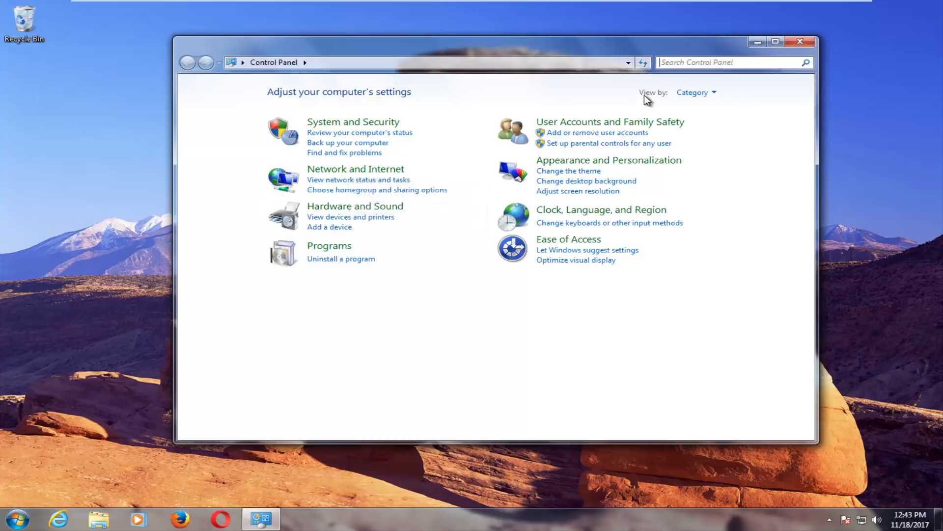
mouse_move(280, 202)
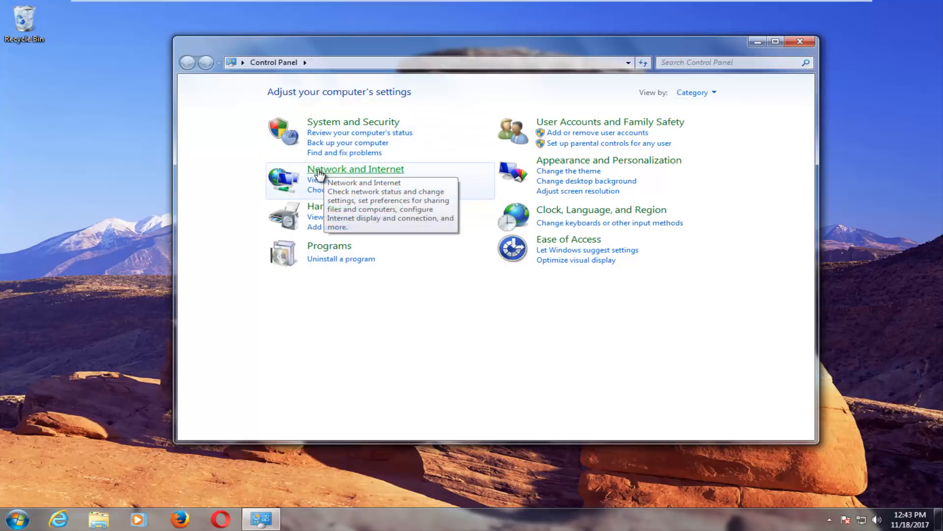
Go through Network and Internet into the Network and Sharing Center.
click(356, 169)
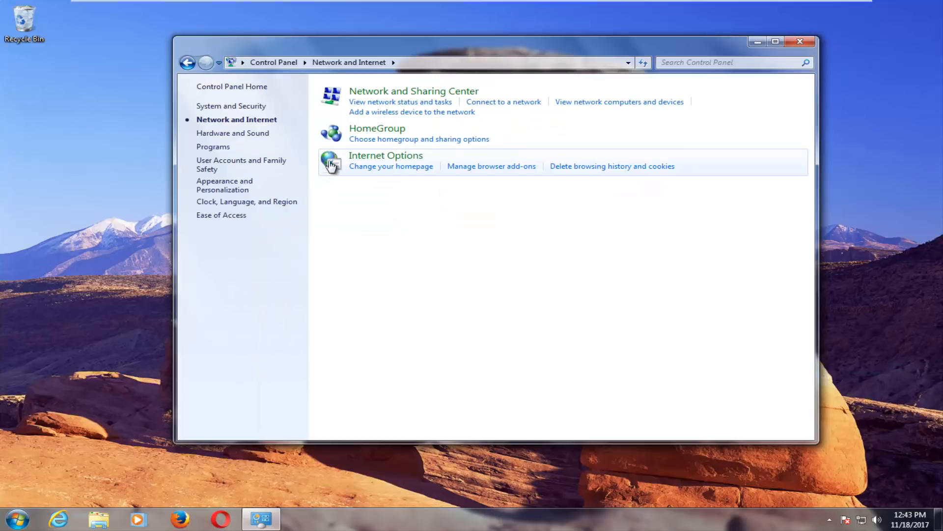
mouse_move(414, 91)
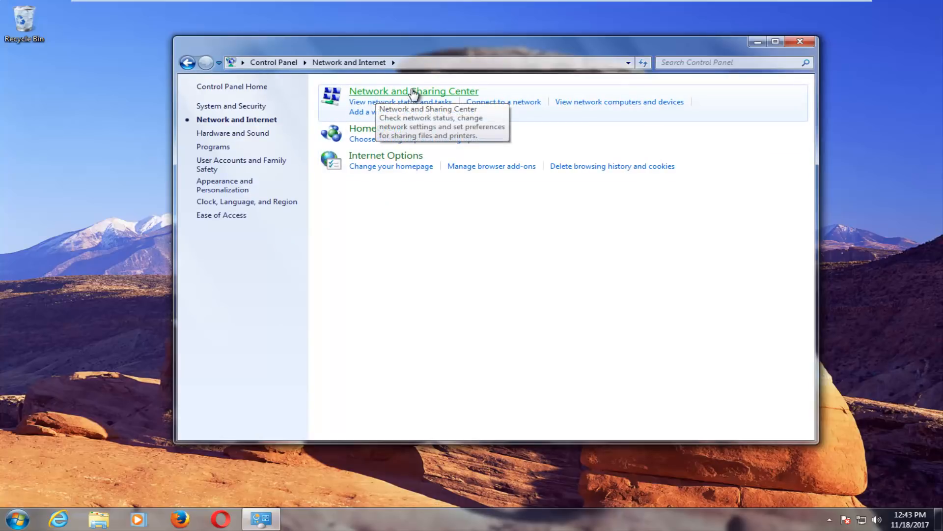
click(414, 90)
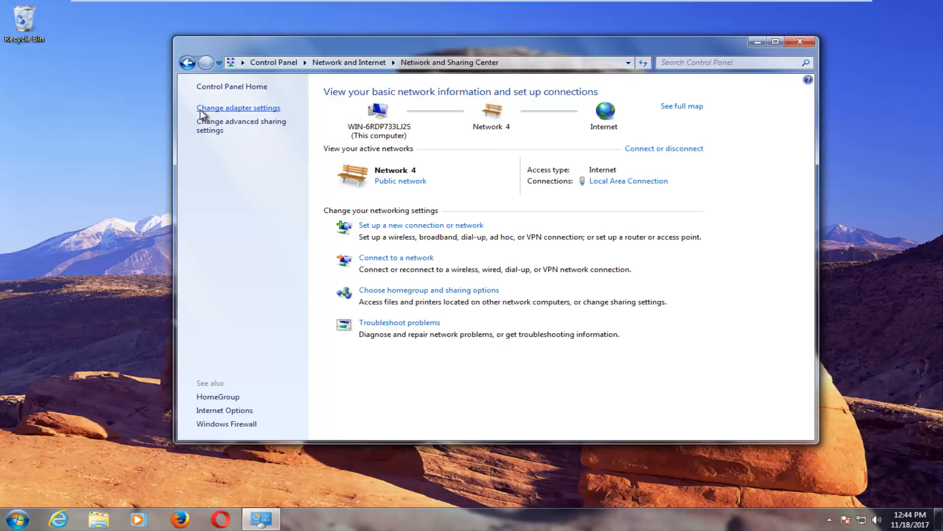
Show the adapter list via Change adapter settings and check network status from the tray.
click(238, 108)
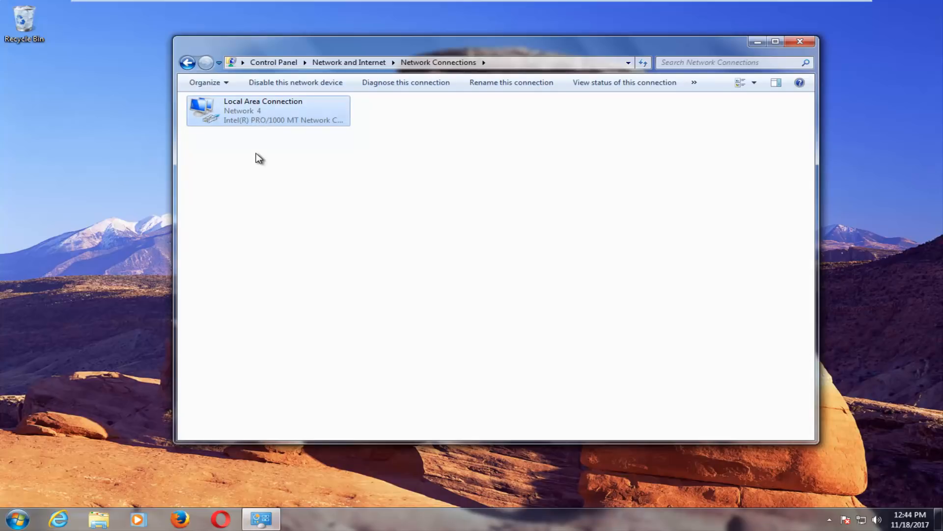
mouse_move(422, 178)
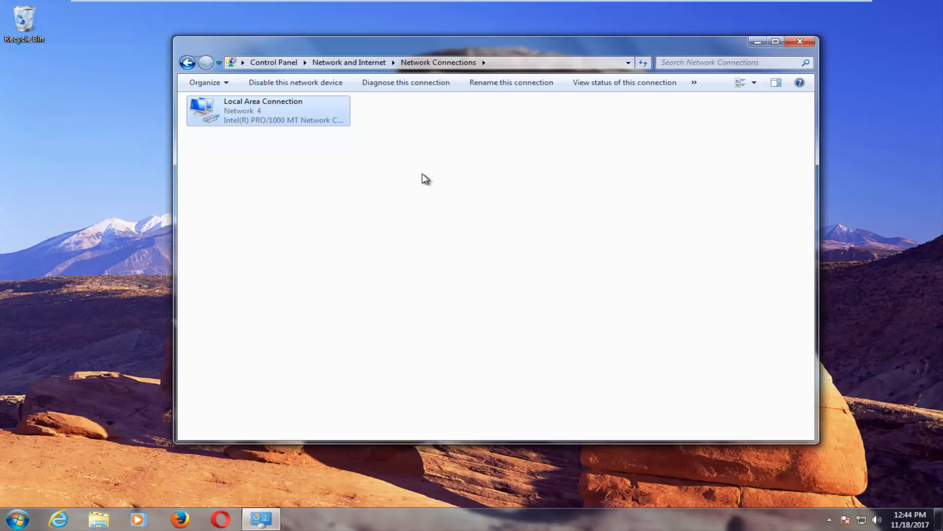
mouse_move(241, 119)
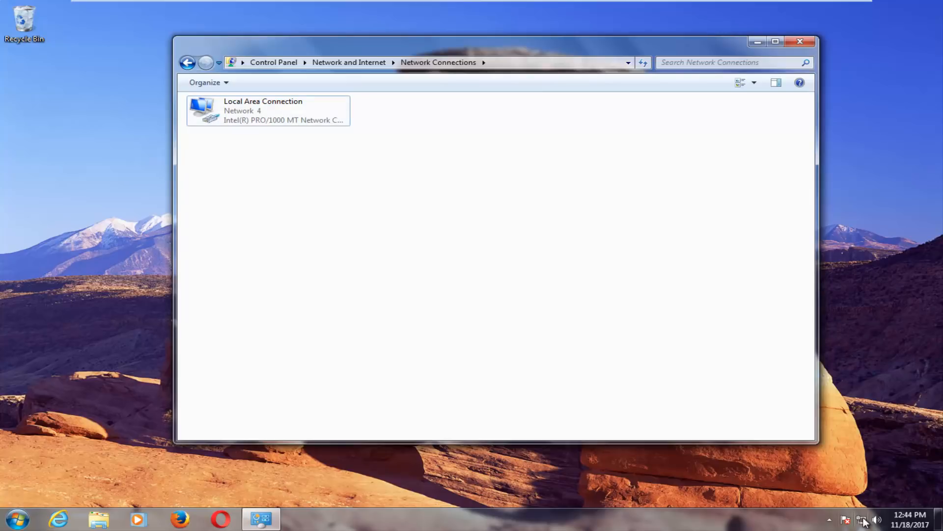
mouse_move(861, 518)
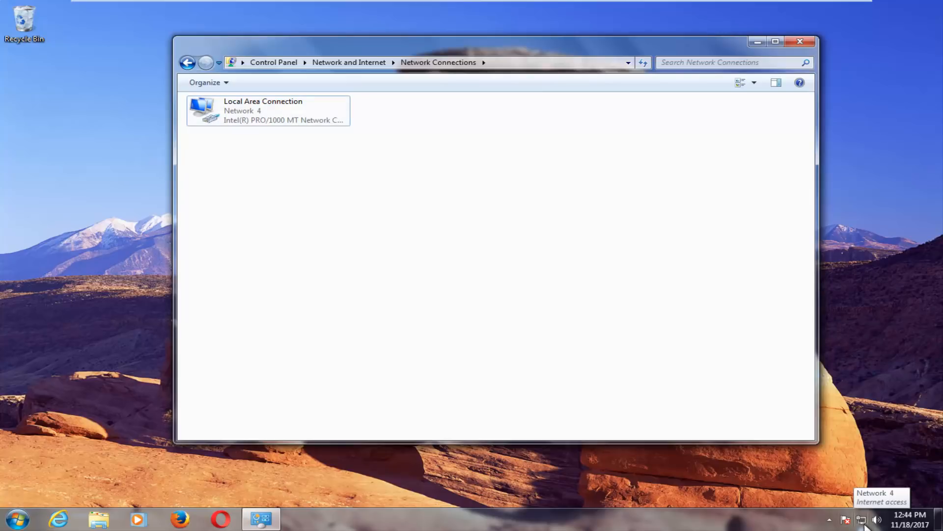
click(861, 519)
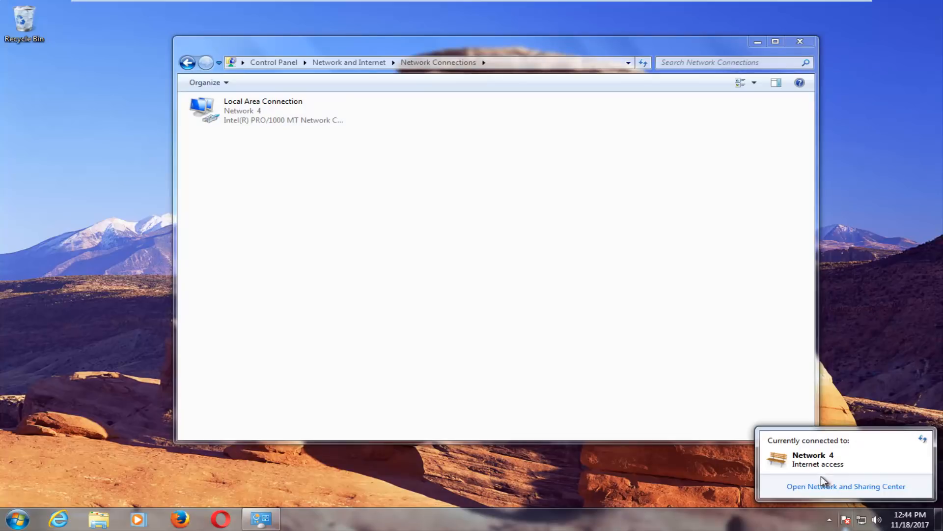
mouse_move(352, 122)
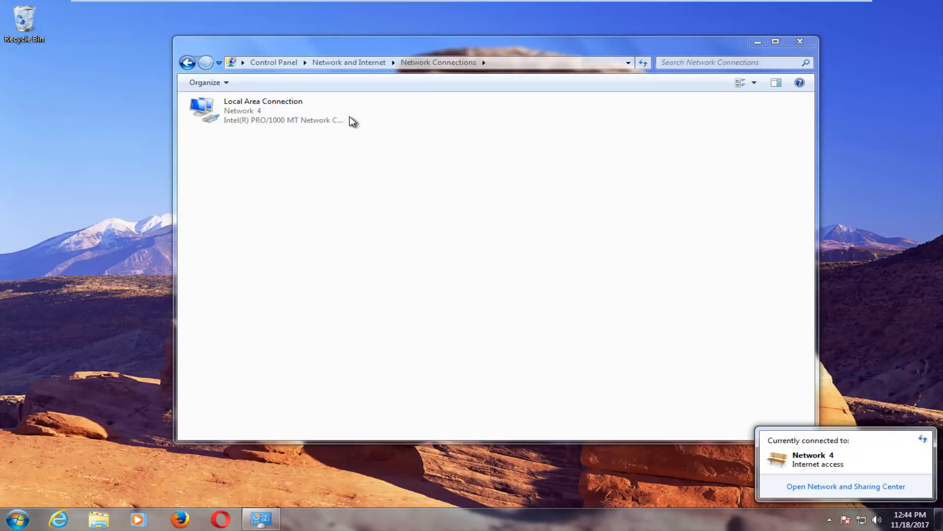
mouse_move(709, 299)
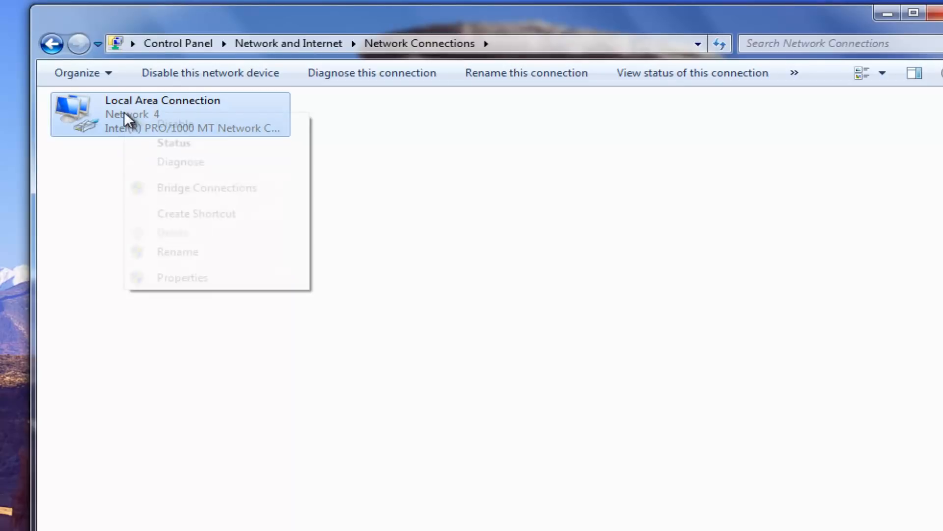
mouse_move(202, 286)
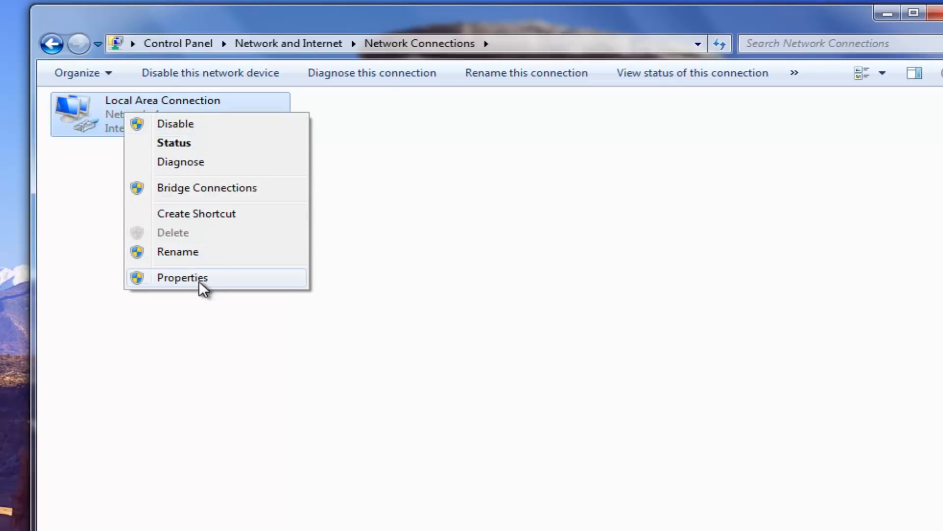
Bring up the Local Area Connection Properties dialog.
click(182, 277)
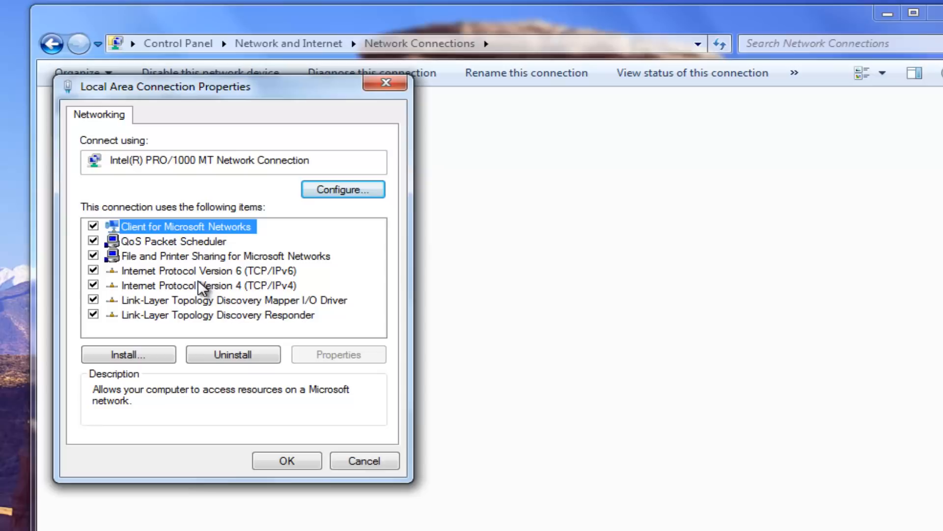
mouse_move(342, 190)
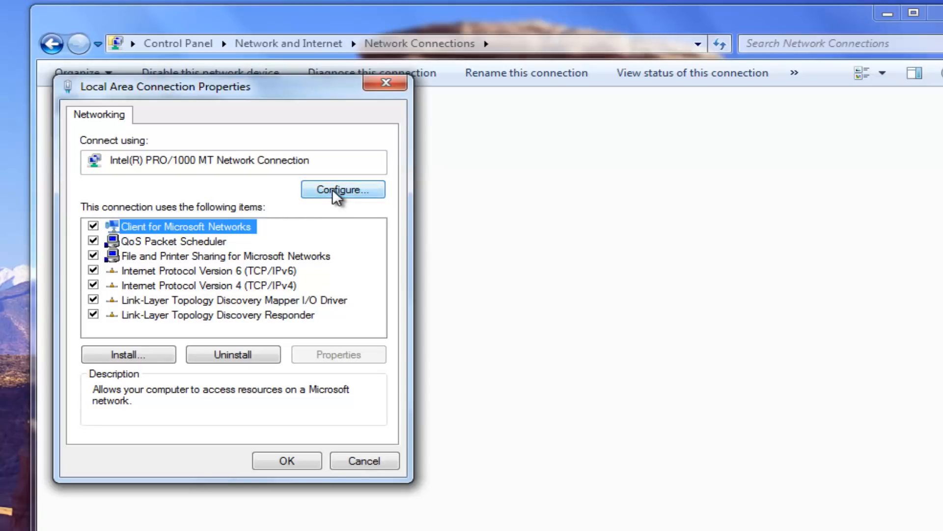
In the Intel adapter's Power Management, uncheck 'Allow the computer to turn off this device to save power' and confirm with OK.
click(342, 188)
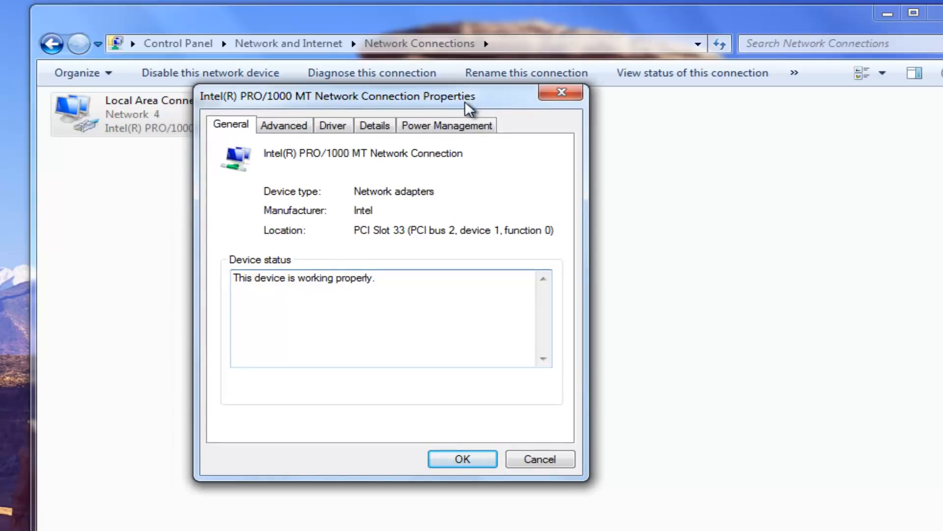
click(447, 125)
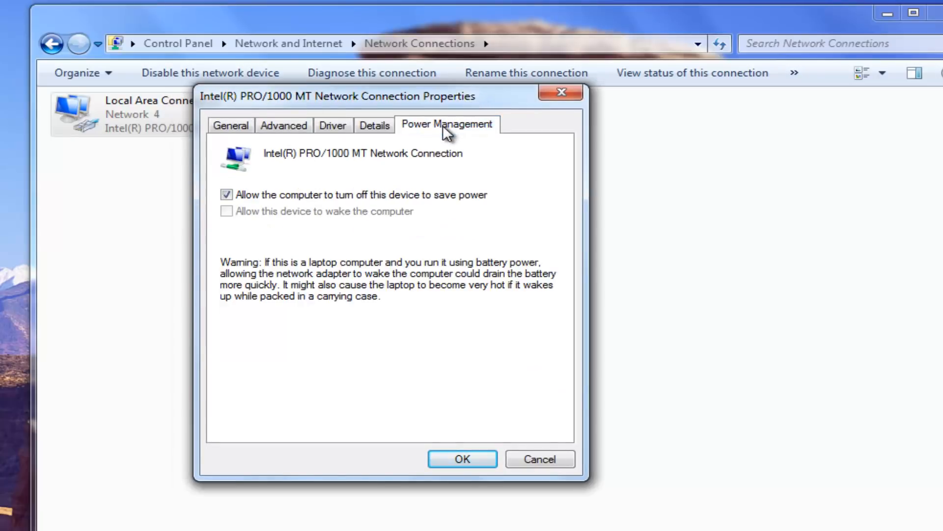
click(227, 194)
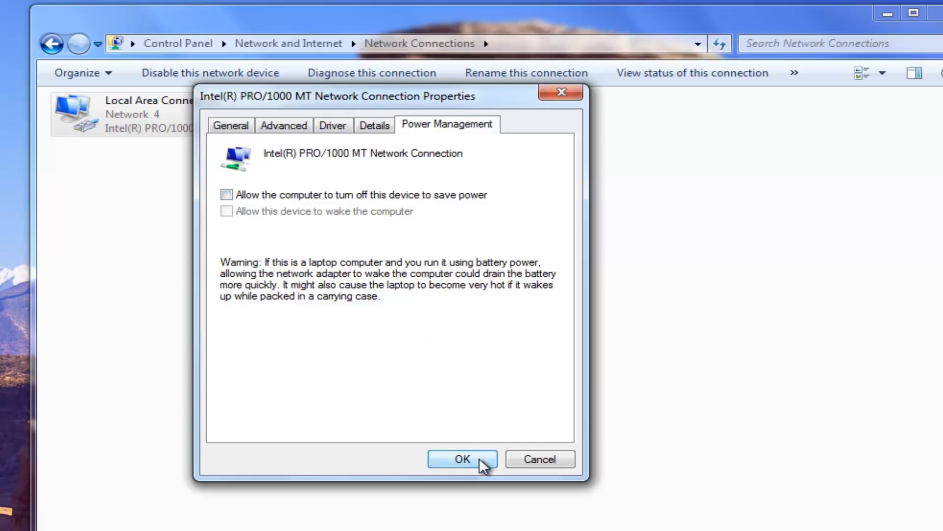
click(461, 459)
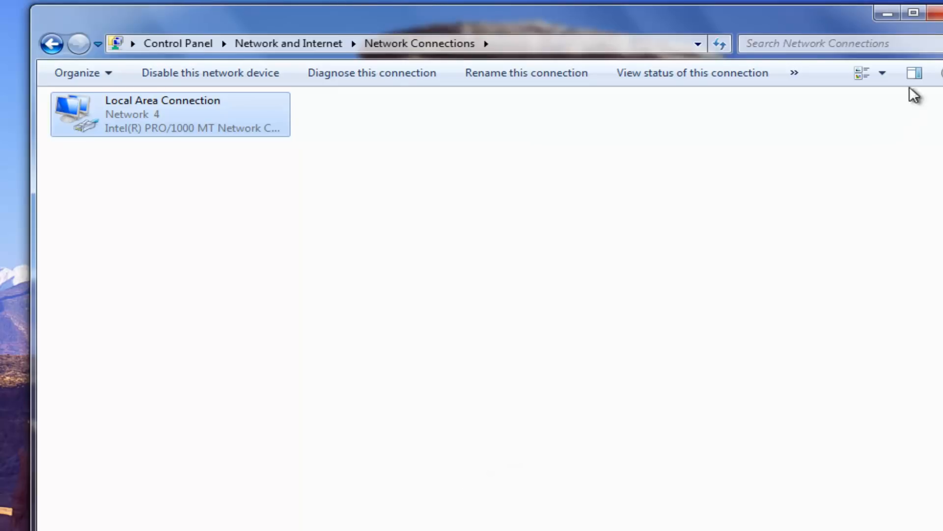